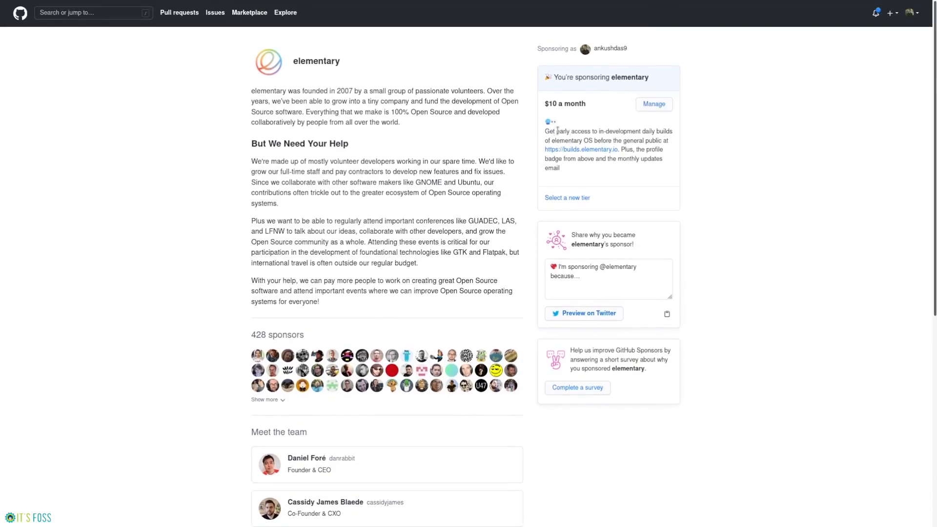
Look at the notifications panel and its notification settings, then close them.
{"action": "left_click_drag", "start_coordinate": [555, 130], "coordinate": [618, 150]}
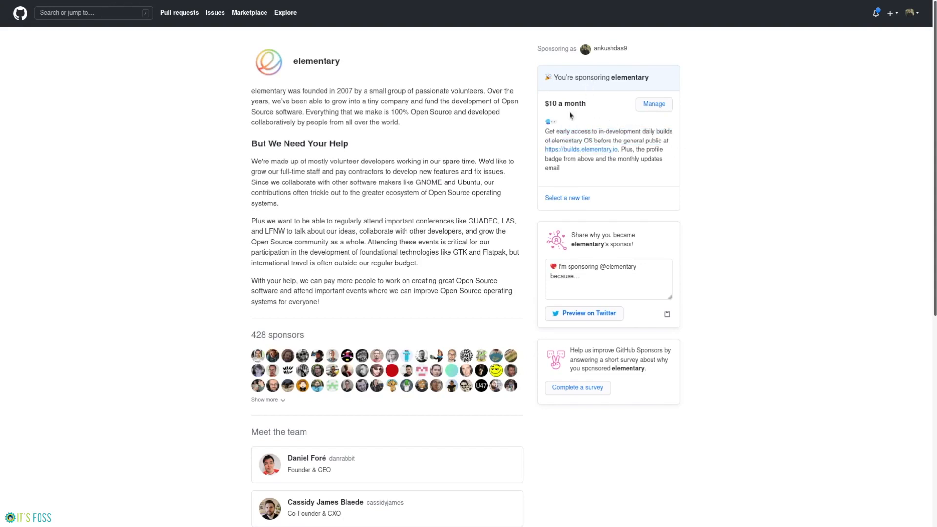
{"action": "scroll", "scroll_direction": "down", "scroll_amount": 3}
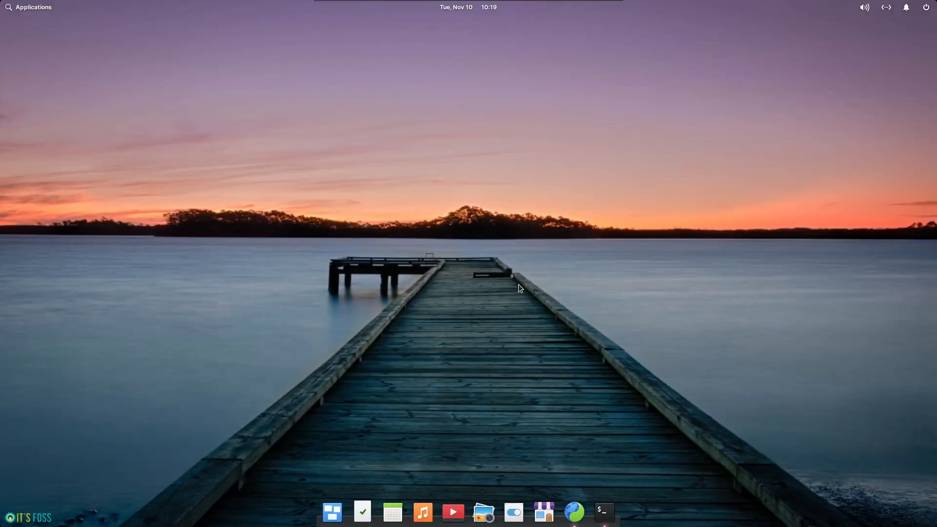
{"action": "mouse_move", "coordinate": [898, 27]}
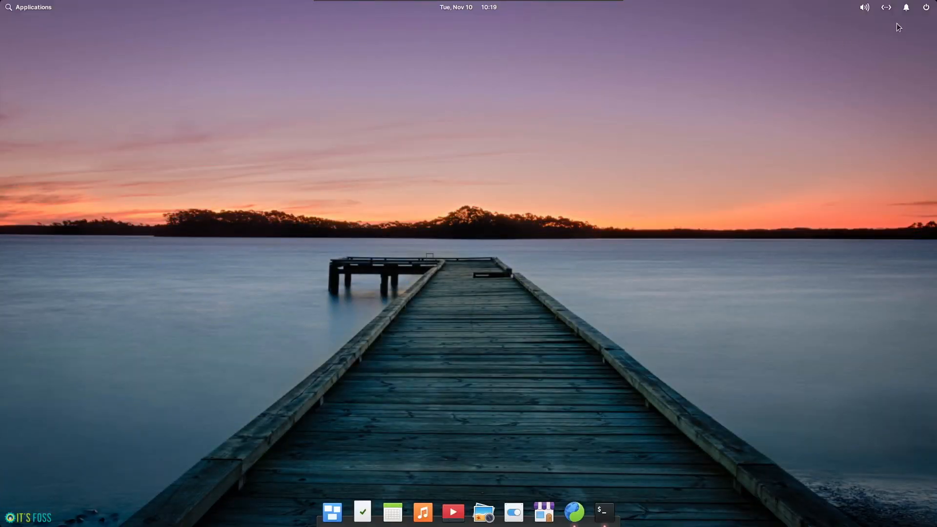
{"action": "left_click", "coordinate": [907, 7]}
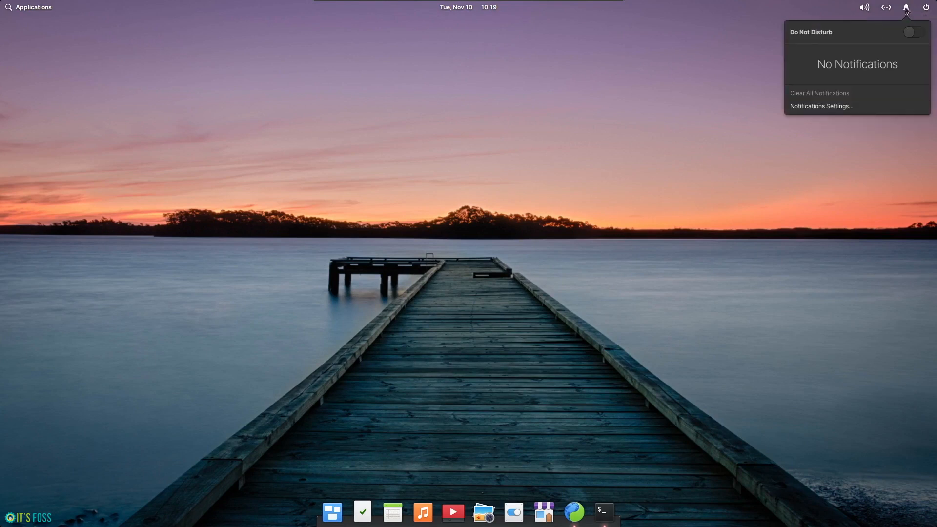
{"action": "mouse_move", "coordinate": [893, 70]}
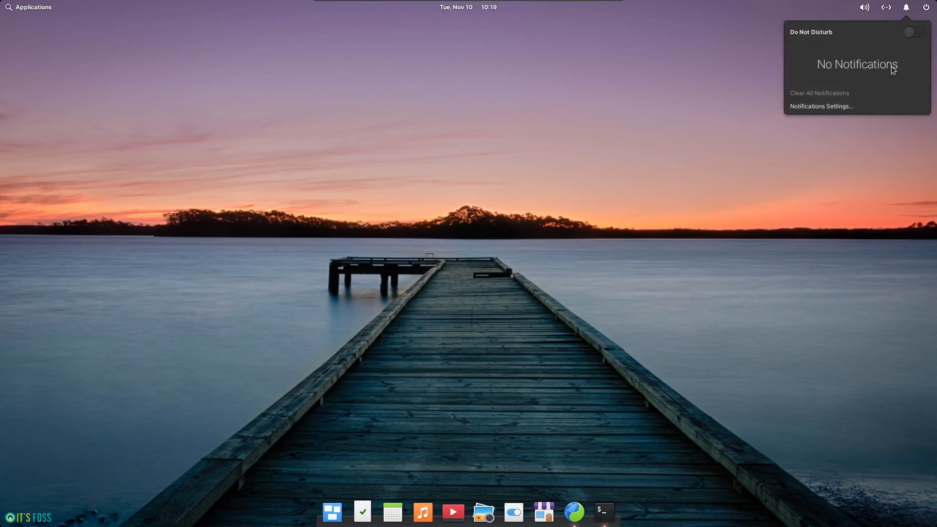
{"action": "mouse_move", "coordinate": [835, 113]}
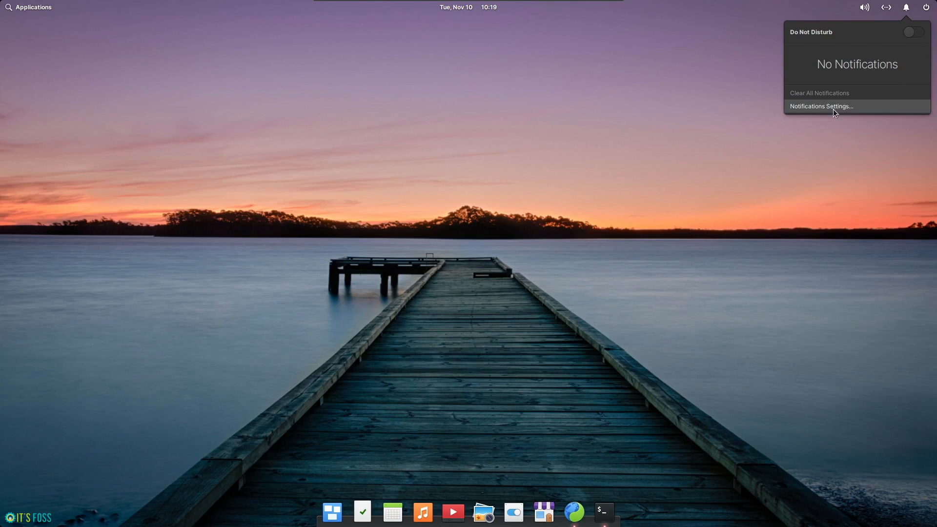
{"action": "left_click", "coordinate": [821, 105]}
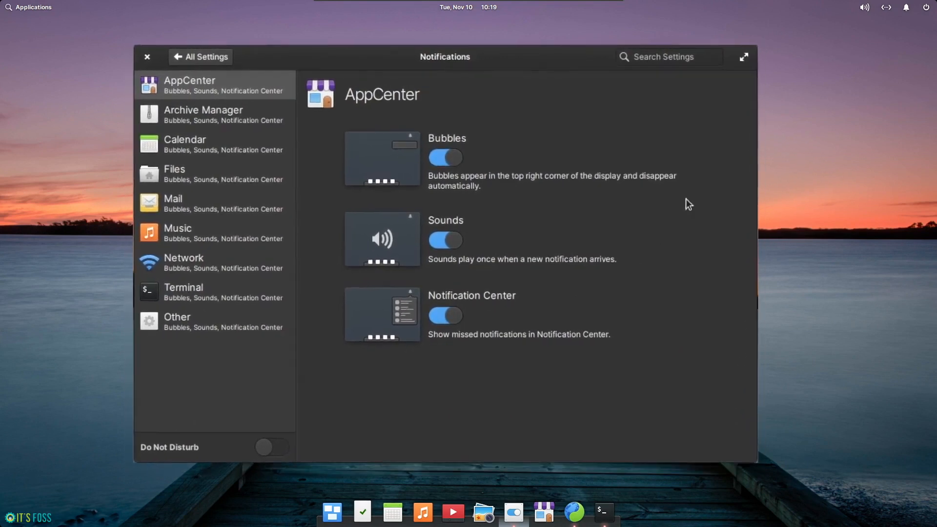
{"action": "left_click", "coordinate": [146, 57]}
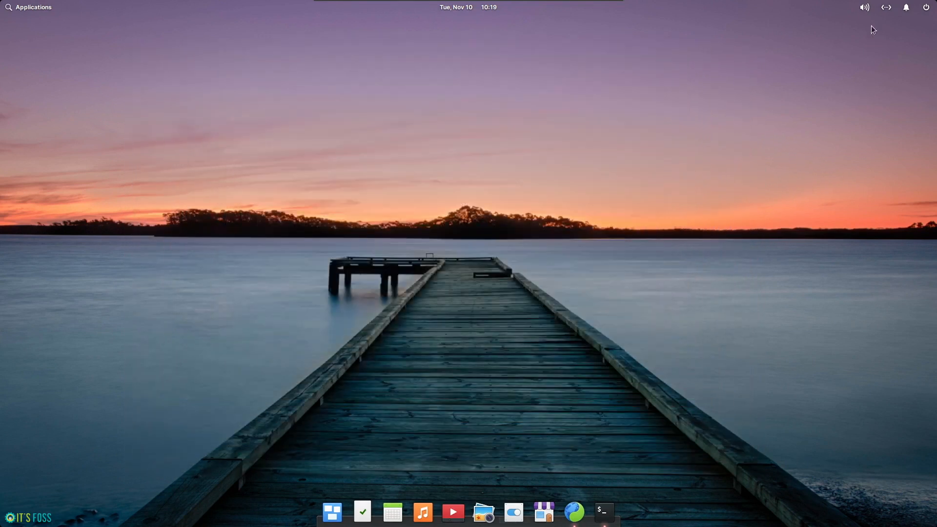
Check the session options, then search Applications for 'web' and launch Web.
{"action": "left_click", "coordinate": [927, 7]}
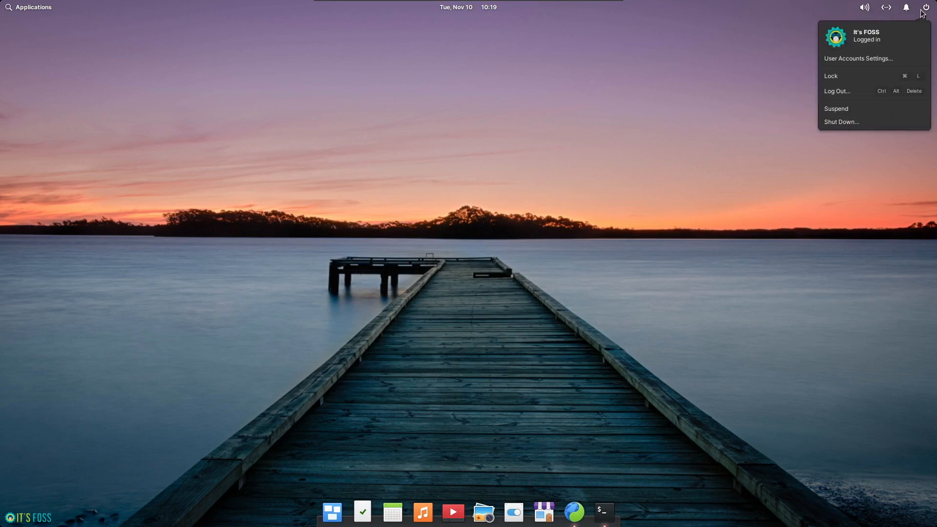
{"action": "mouse_move", "coordinate": [881, 39]}
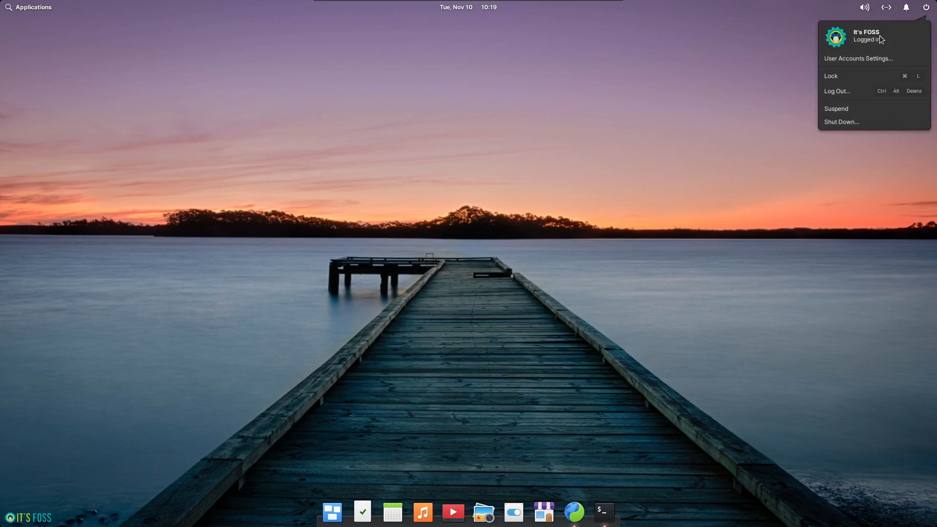
{"action": "type", "text": "web"}
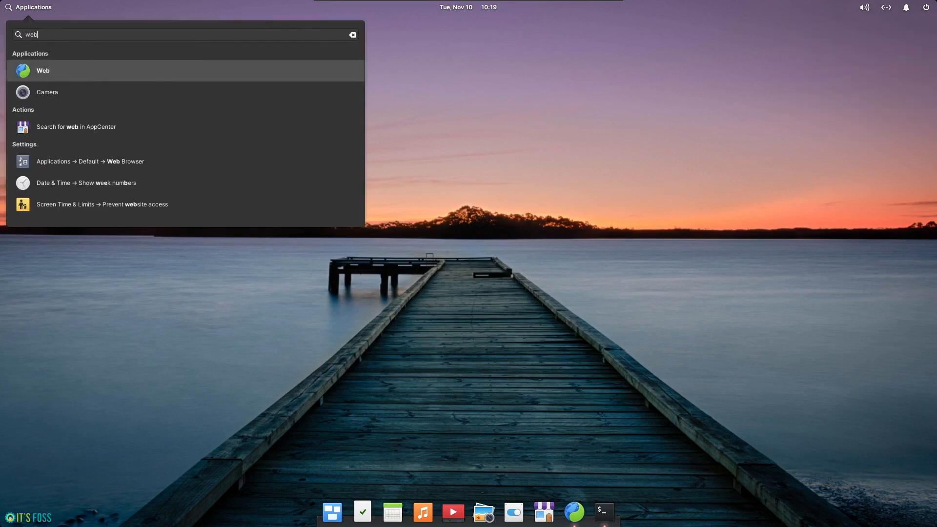
{"action": "mouse_move", "coordinate": [105, 67]}
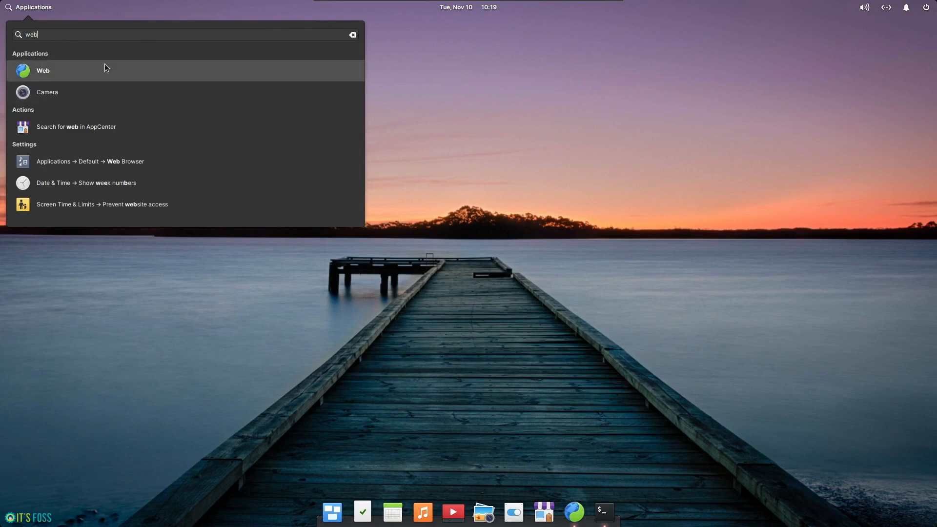
{"action": "left_click", "coordinate": [42, 70]}
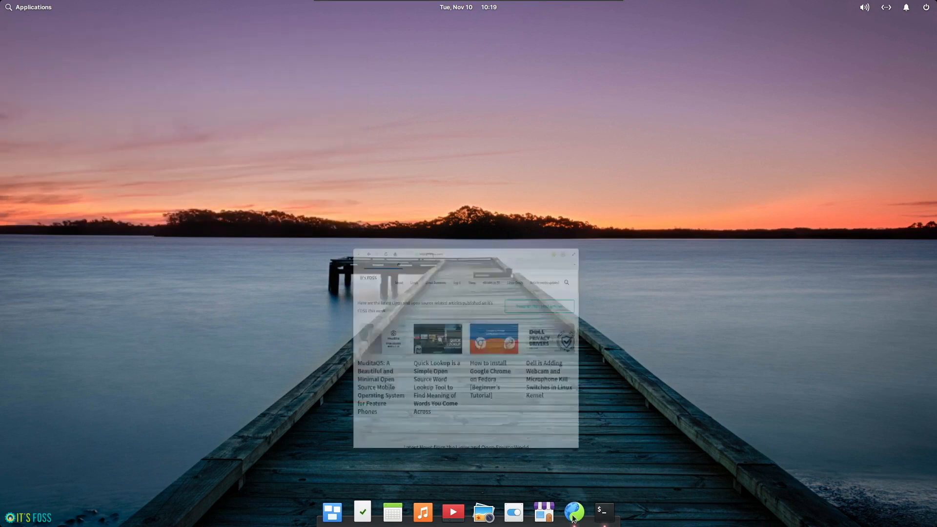
Scroll through the itsfoss.com homepage in GNOME Web, then close the browser window.
{"action": "left_click", "coordinate": [574, 512]}
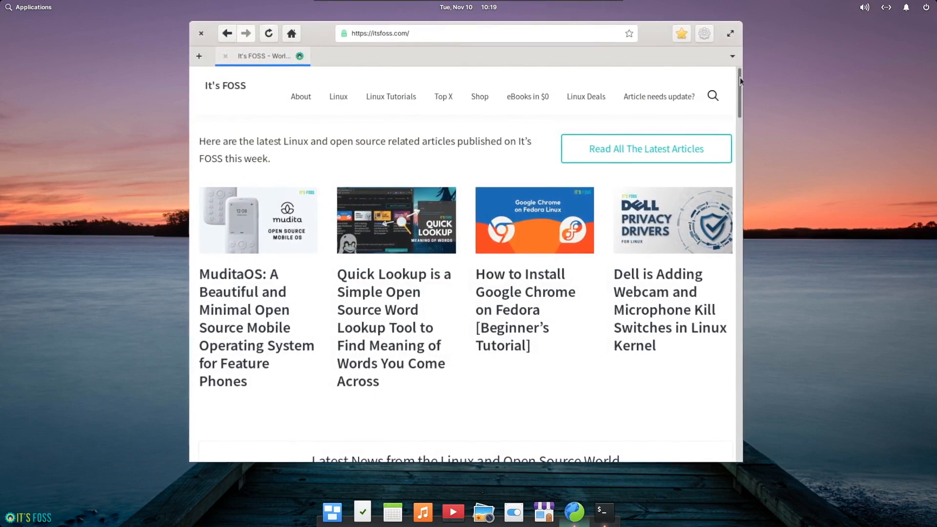
{"action": "scroll", "scroll_direction": "down", "scroll_amount": 3}
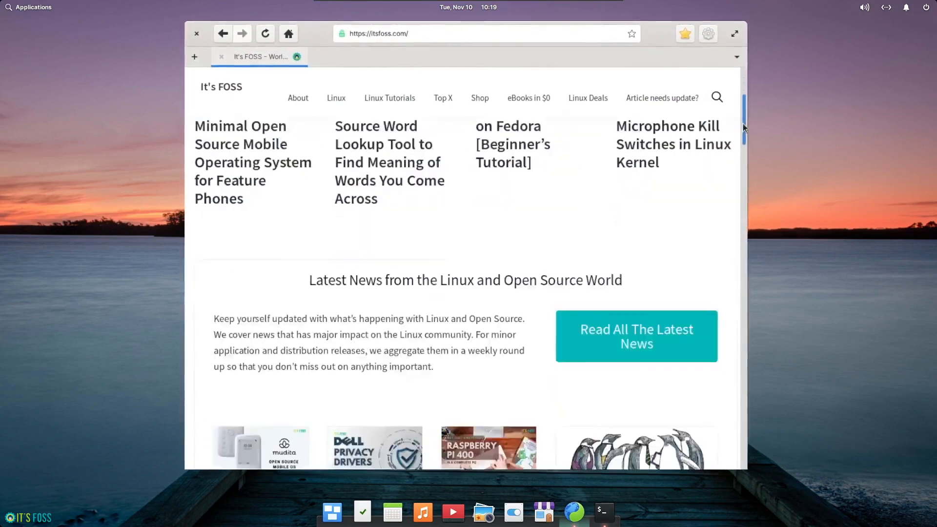
{"action": "scroll", "scroll_direction": "down", "scroll_amount": 3}
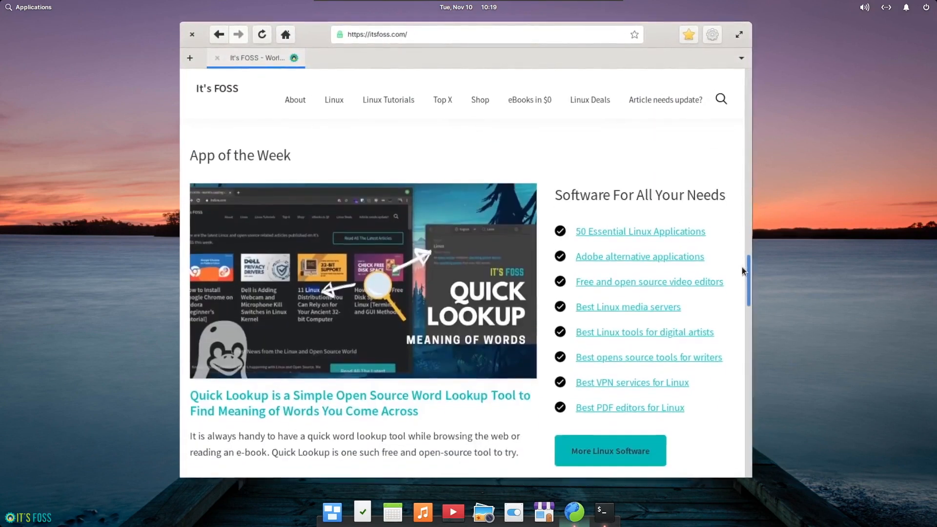
{"action": "scroll", "scroll_direction": "down", "scroll_amount": 3}
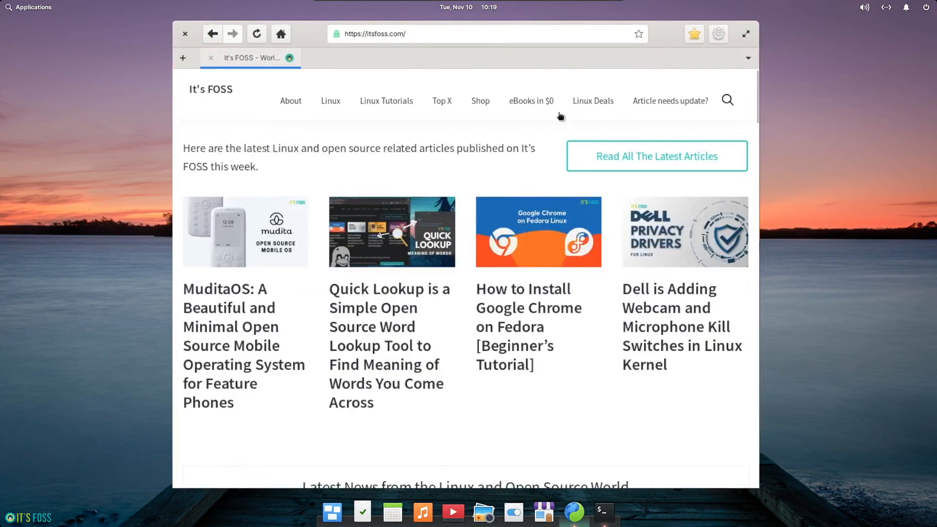
{"action": "left_click", "coordinate": [185, 34]}
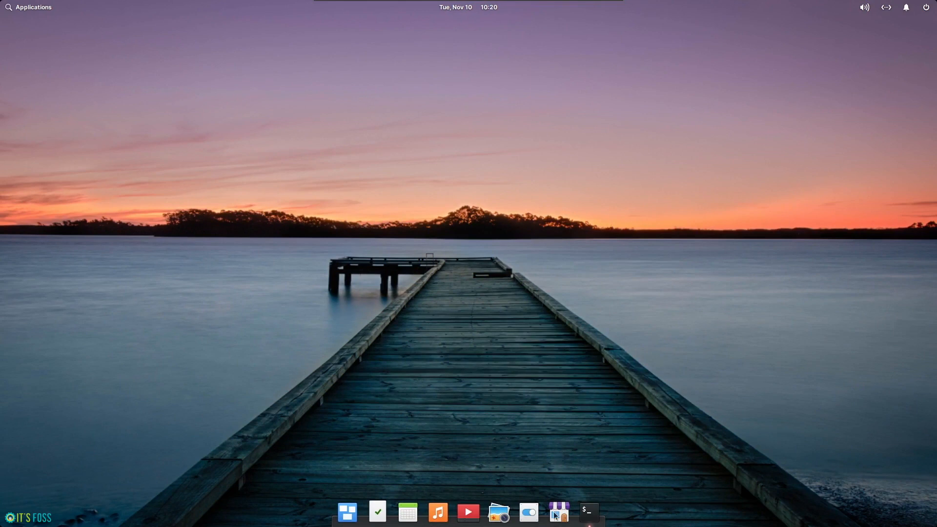
Launch System Settings from the dock.
{"action": "left_click", "coordinate": [529, 512]}
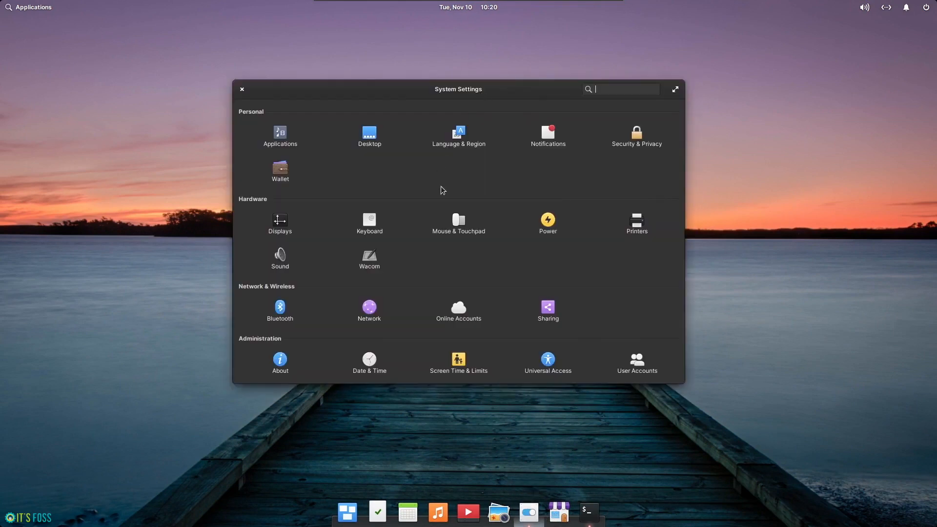
{"action": "mouse_move", "coordinate": [6, 11]}
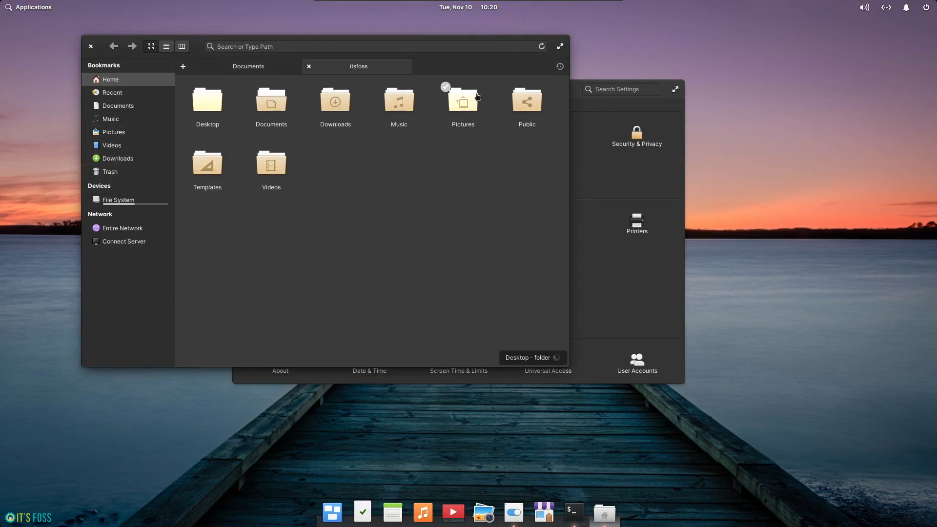
Label the Downloads folder green, then go to Documents in the sidebar.
{"action": "right_click", "coordinate": [417, 183]}
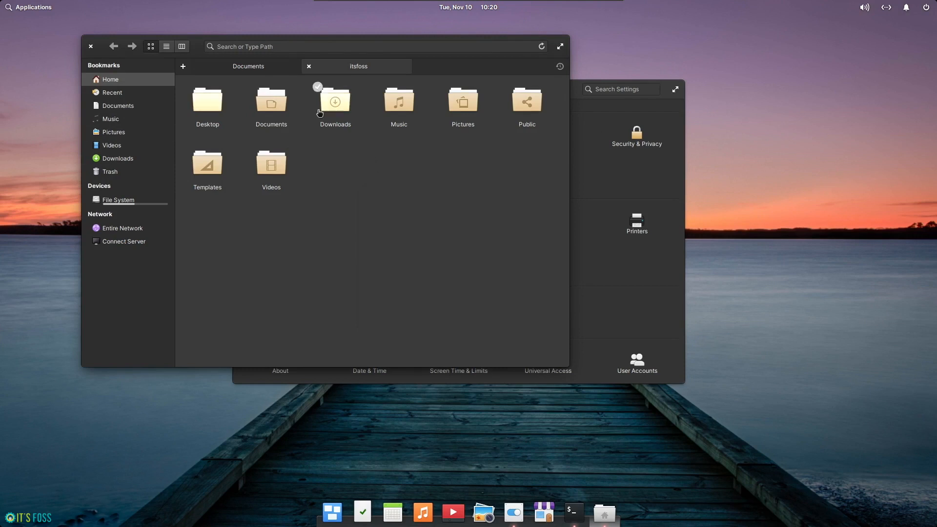
{"action": "right_click", "coordinate": [335, 102]}
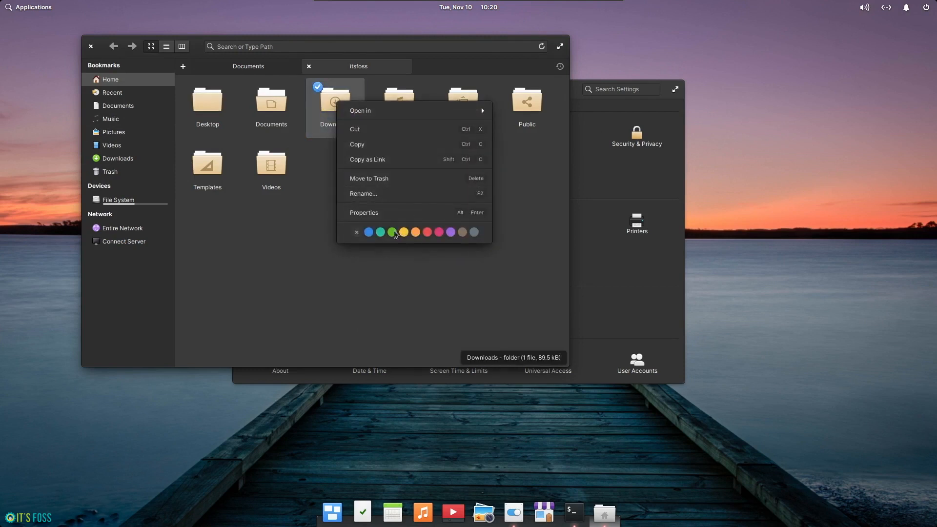
{"action": "left_click", "coordinate": [380, 232]}
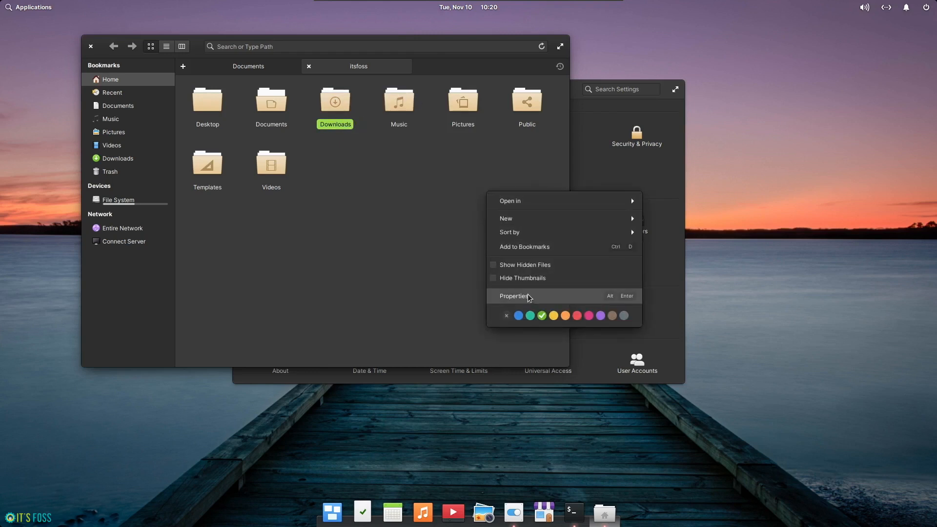
{"action": "left_click", "coordinate": [514, 296]}
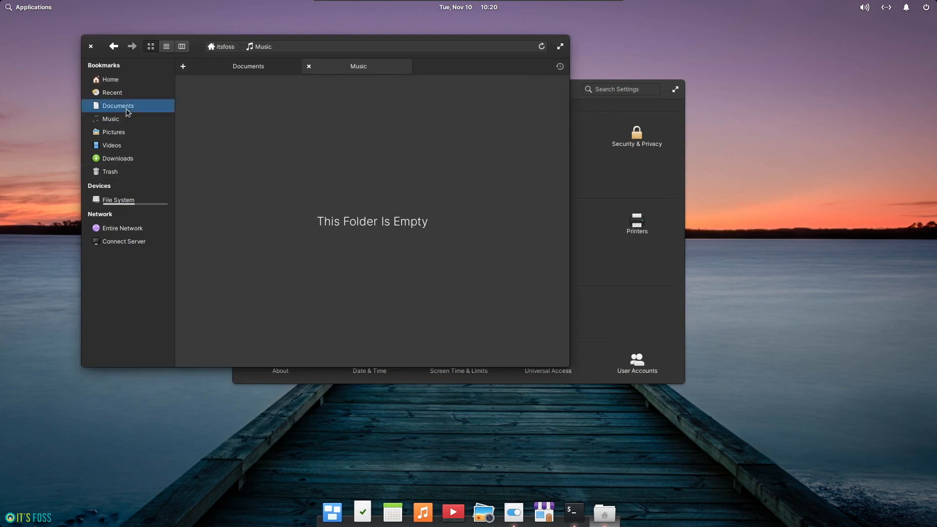
{"action": "left_click", "coordinate": [110, 79]}
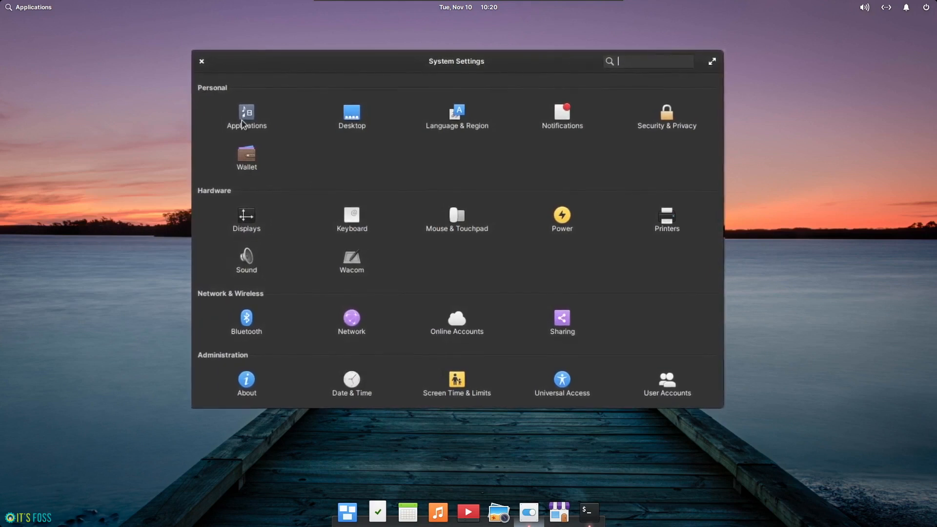
{"action": "left_click", "coordinate": [246, 117]}
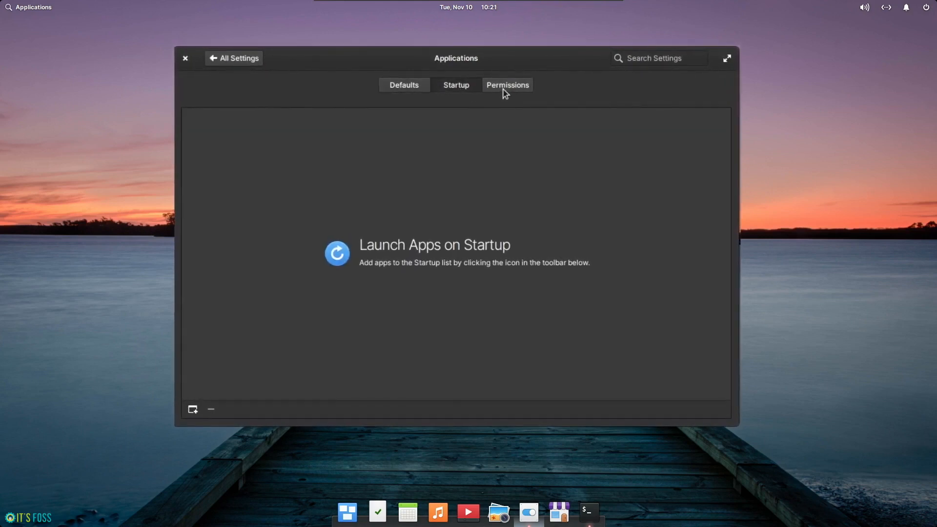
{"action": "left_click", "coordinate": [507, 85]}
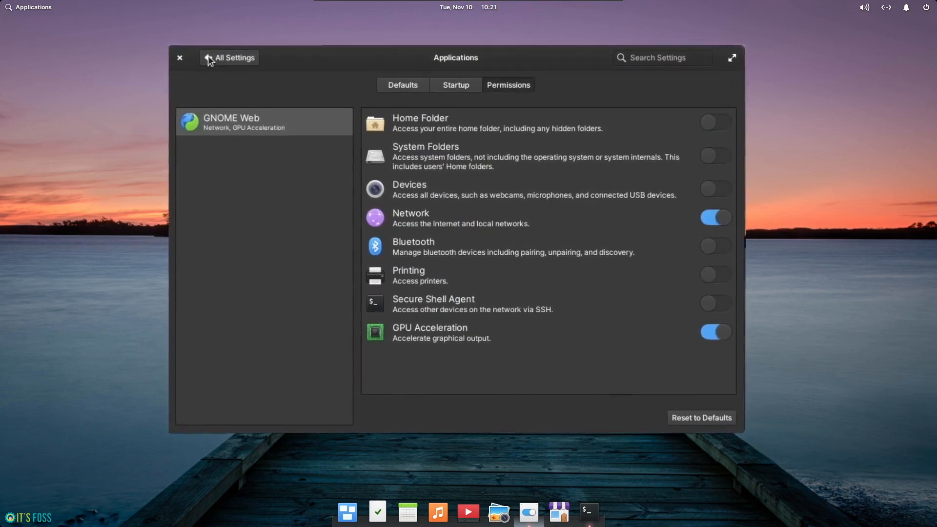
{"action": "left_click", "coordinate": [228, 58]}
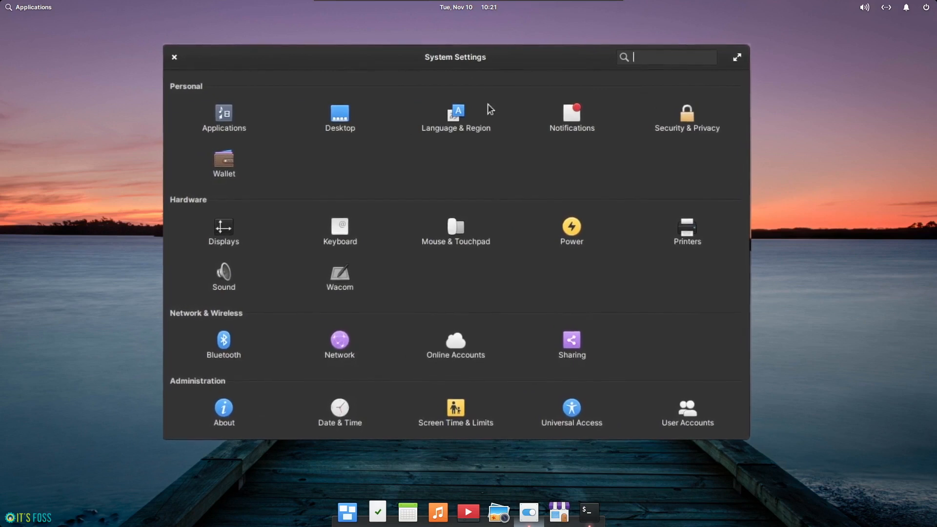
Open Desktop > Appearance and try the light style before returning to Dark.
{"action": "left_click", "coordinate": [340, 114]}
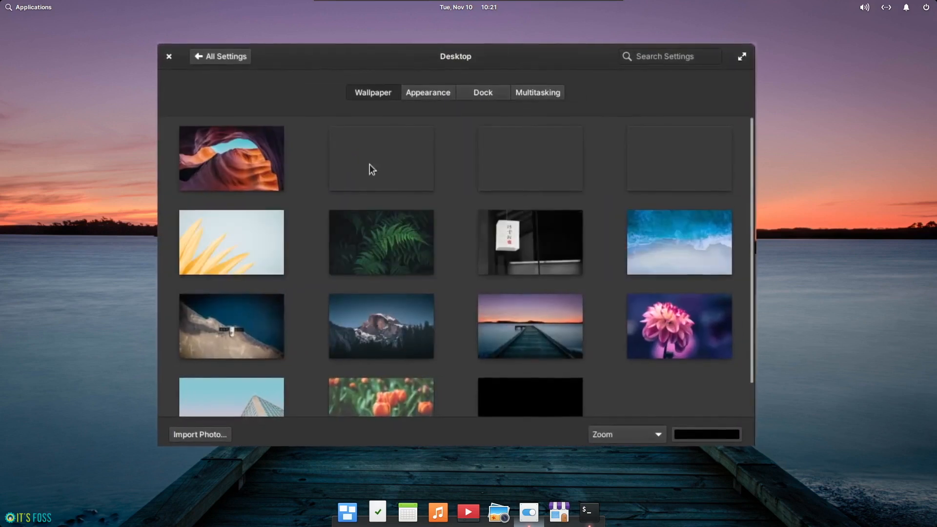
{"action": "left_click", "coordinate": [427, 92]}
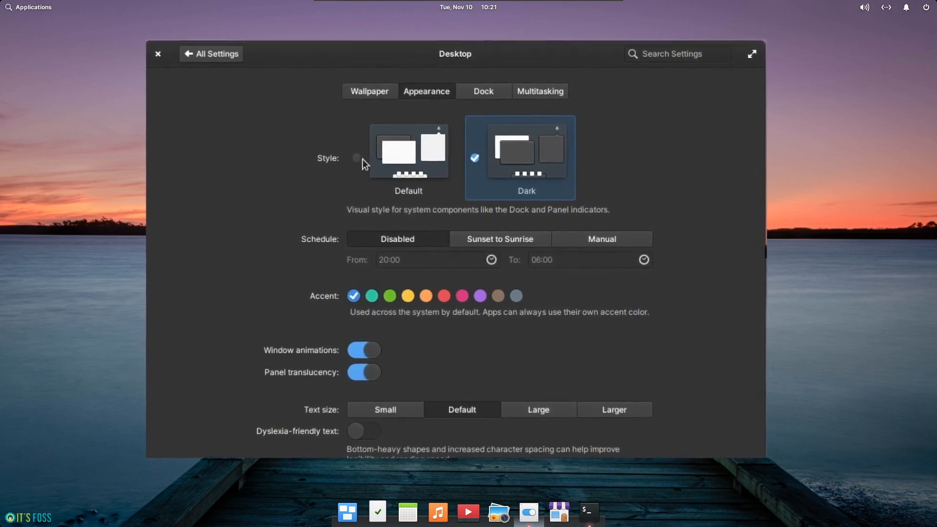
{"action": "left_click", "coordinate": [408, 150]}
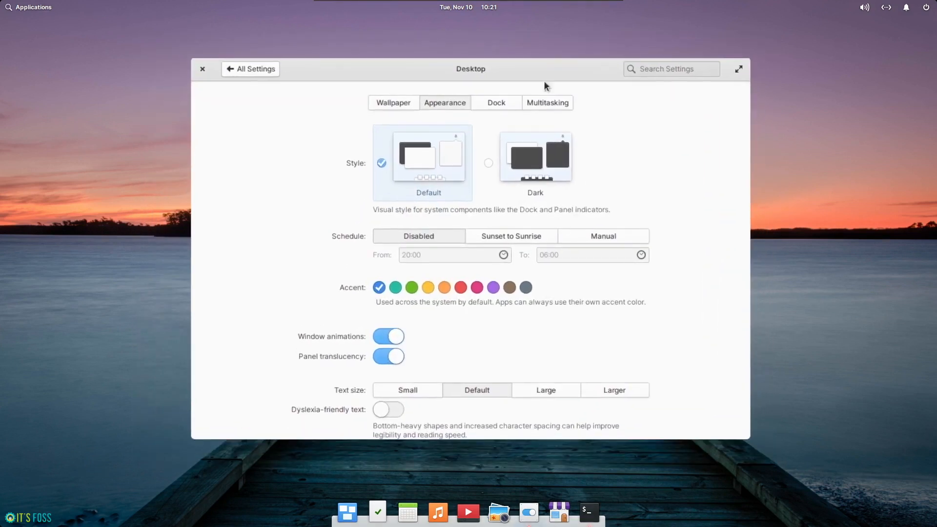
{"action": "left_click", "coordinate": [535, 160]}
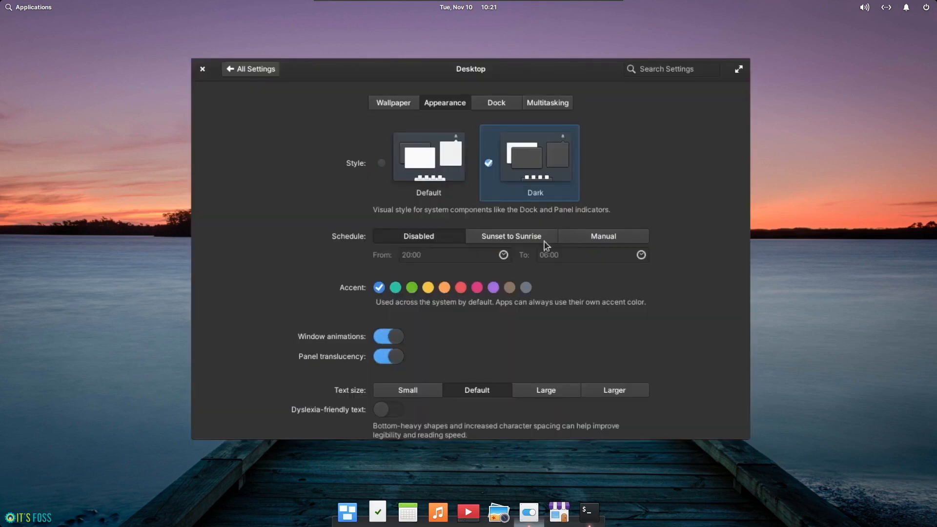
{"action": "mouse_move", "coordinate": [461, 265]}
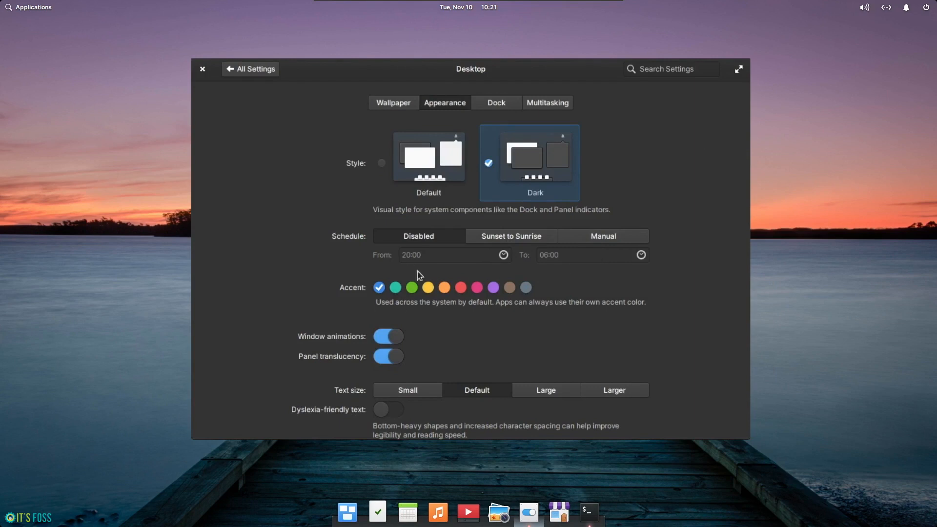
Try a green accent, return to blue, and enable dyslexia-friendly text.
{"action": "left_click", "coordinate": [412, 288]}
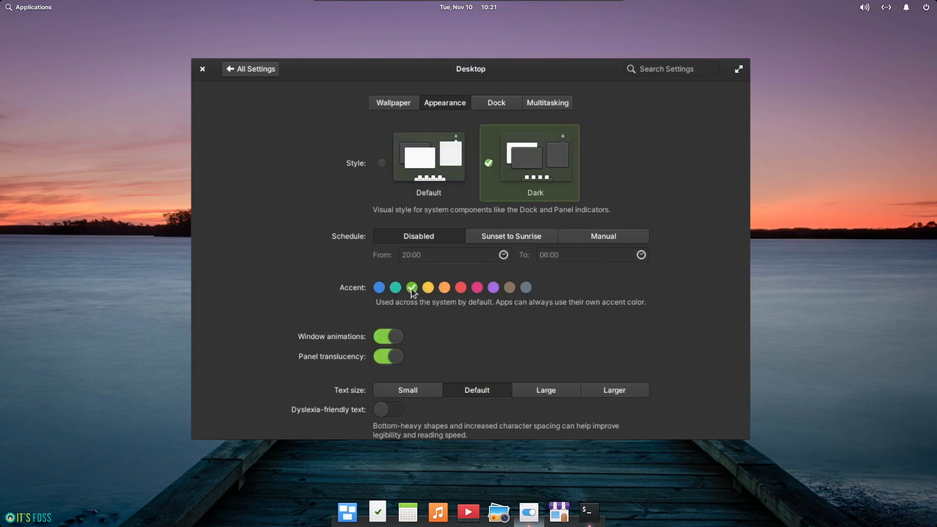
{"action": "left_click", "coordinate": [379, 287]}
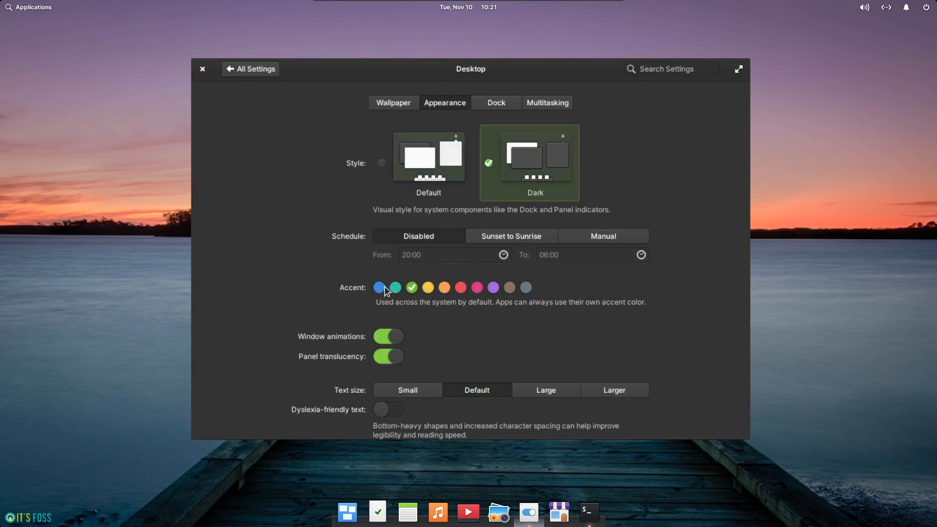
{"action": "left_click", "coordinate": [379, 287]}
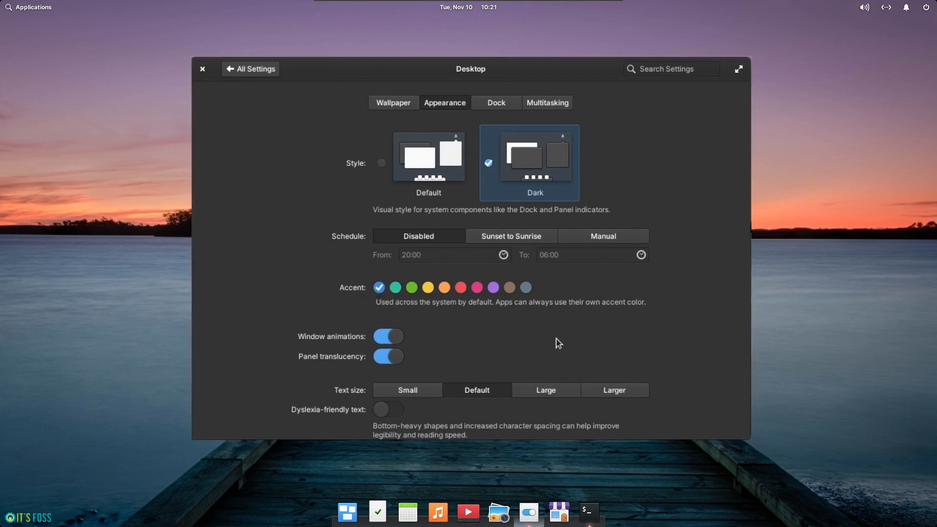
{"action": "left_click", "coordinate": [388, 410]}
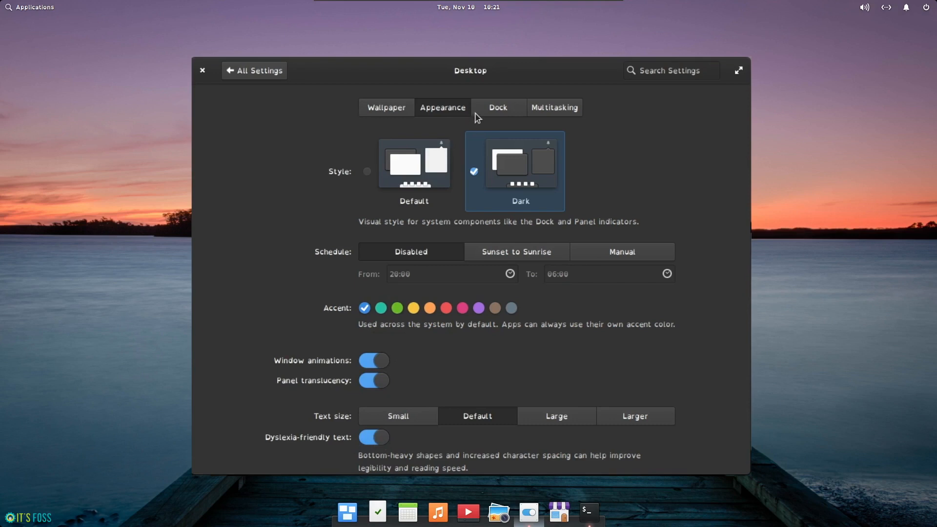
Set medium dock icons with pressure reveal on, then view the Multitasking hot corners.
{"action": "left_click", "coordinate": [497, 107]}
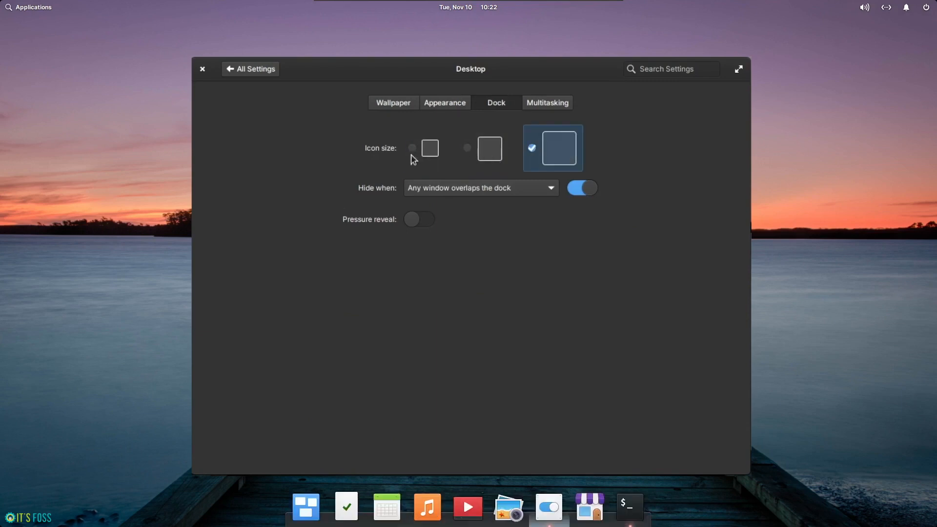
{"action": "left_click", "coordinate": [419, 219]}
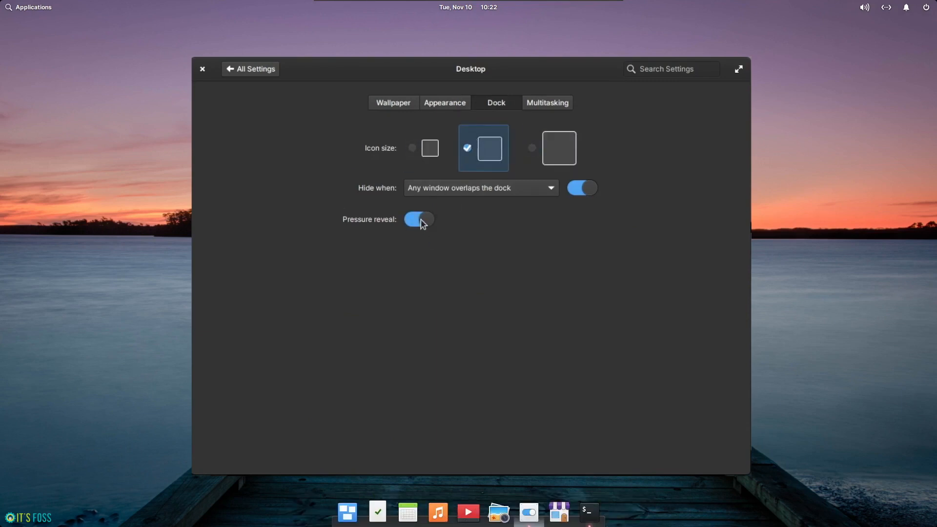
{"action": "left_click", "coordinate": [547, 102]}
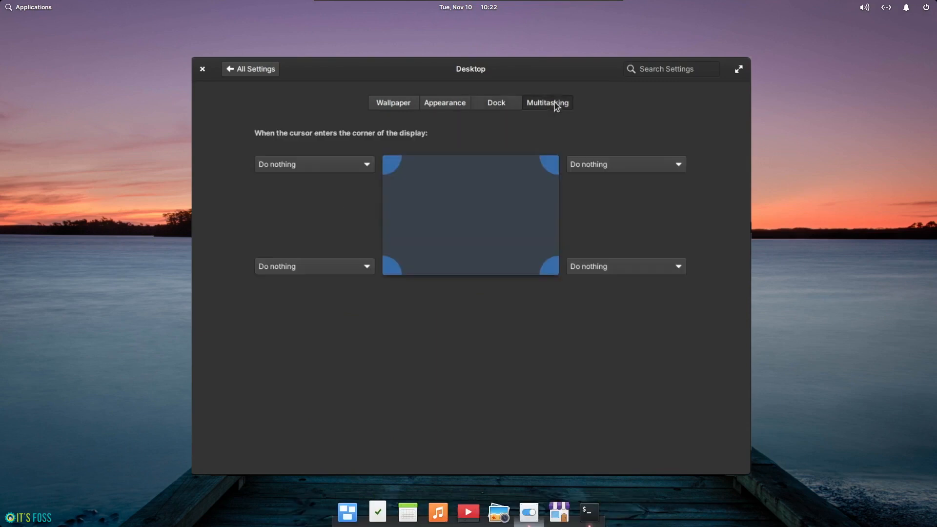
{"action": "mouse_move", "coordinate": [649, 188]}
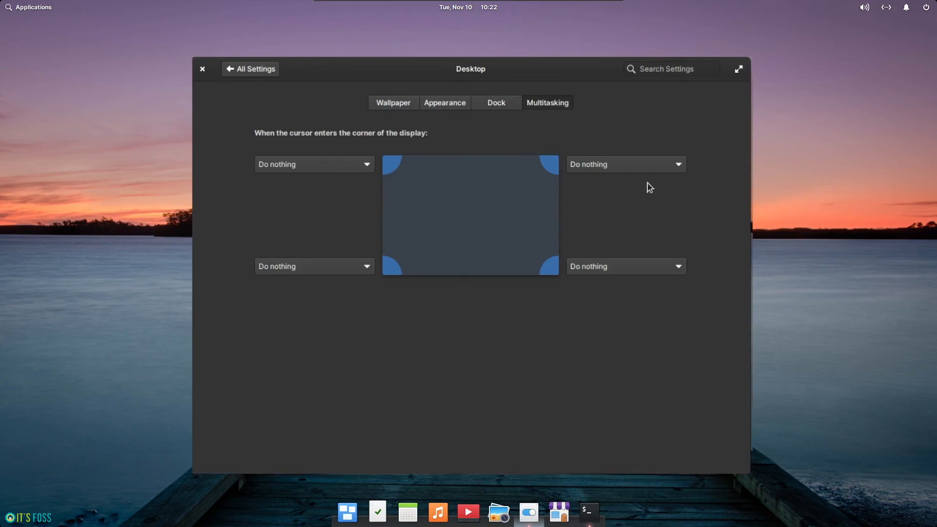
Go from All Settings into Security & Privacy and show the Locking page.
{"action": "left_click", "coordinate": [250, 69]}
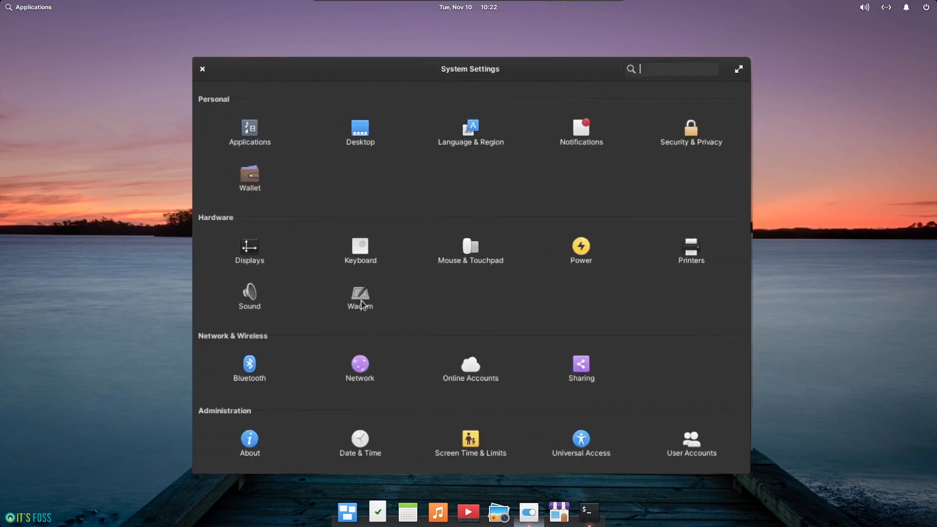
{"action": "mouse_move", "coordinate": [353, 346]}
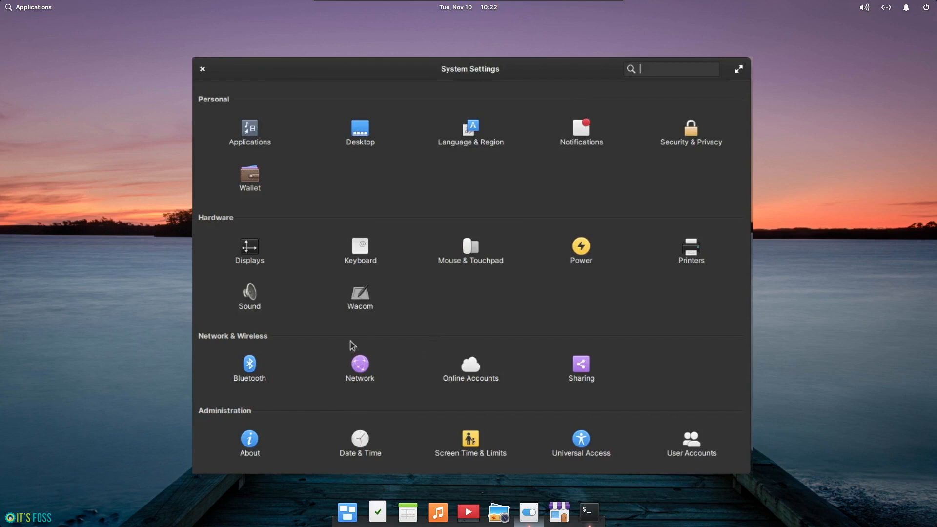
{"action": "mouse_move", "coordinate": [639, 240]}
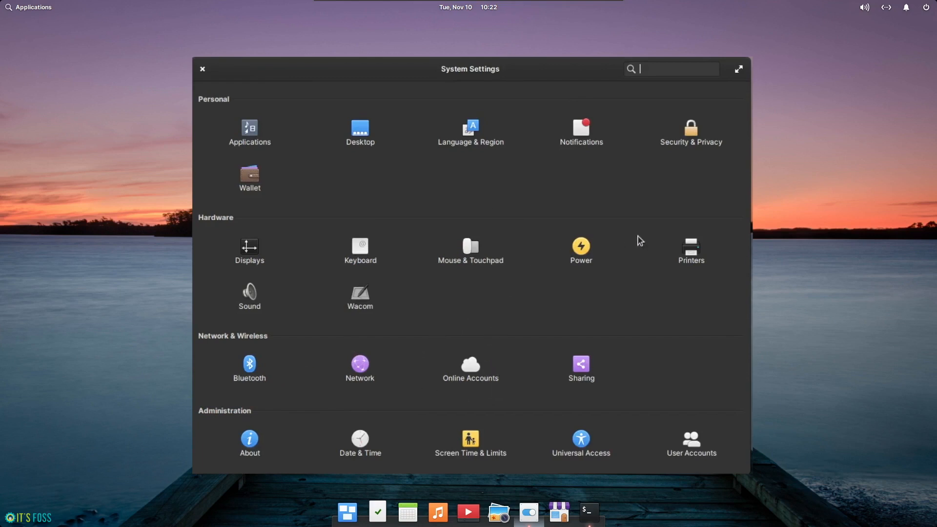
{"action": "left_click", "coordinate": [690, 127]}
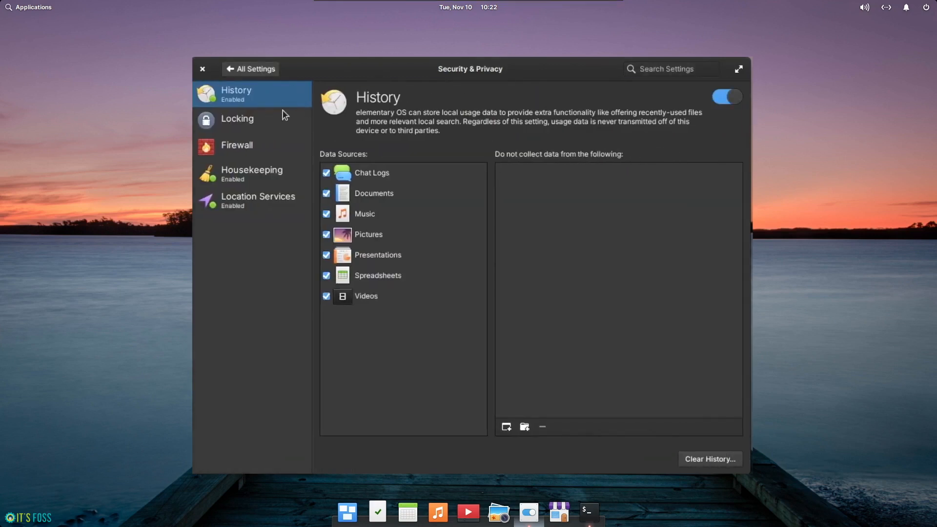
{"action": "left_click", "coordinate": [237, 119]}
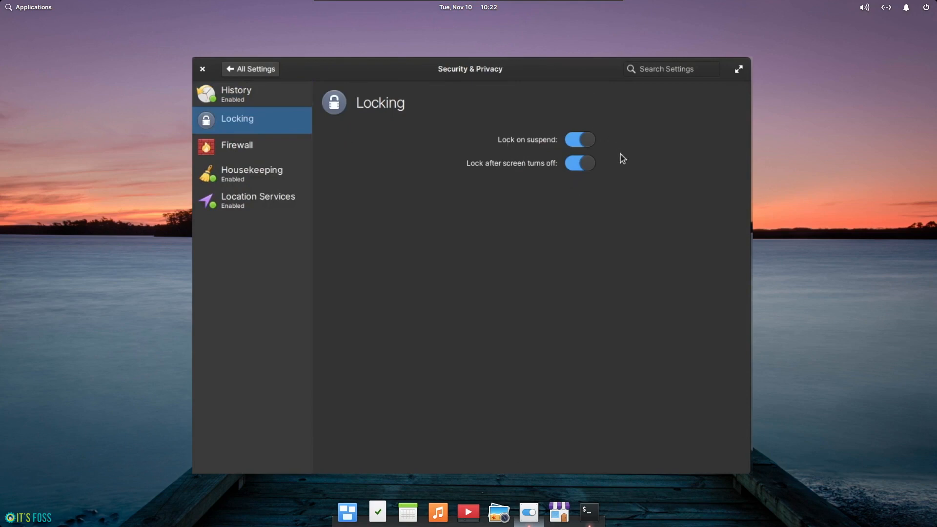
{"action": "mouse_move", "coordinate": [527, 157]}
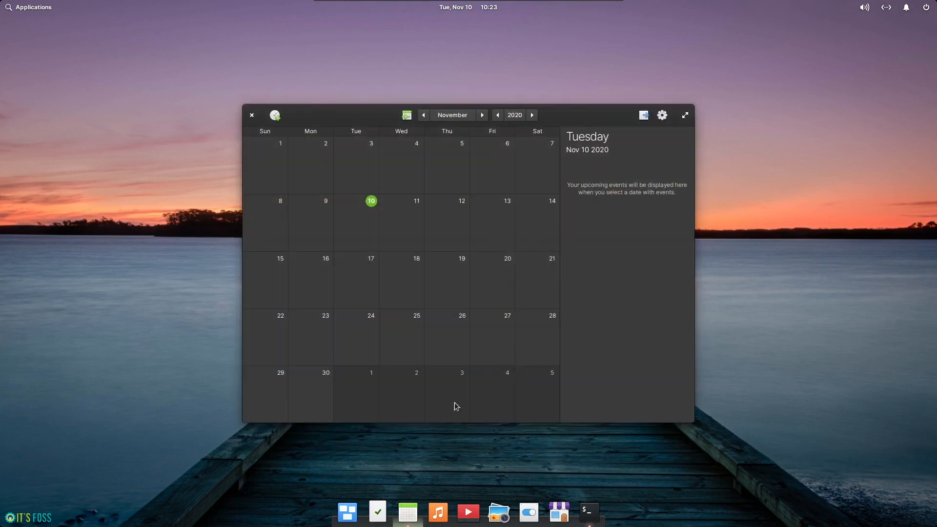
Open the Multitasking View, then bring System Settings forward from the dock.
{"action": "left_click", "coordinate": [378, 512]}
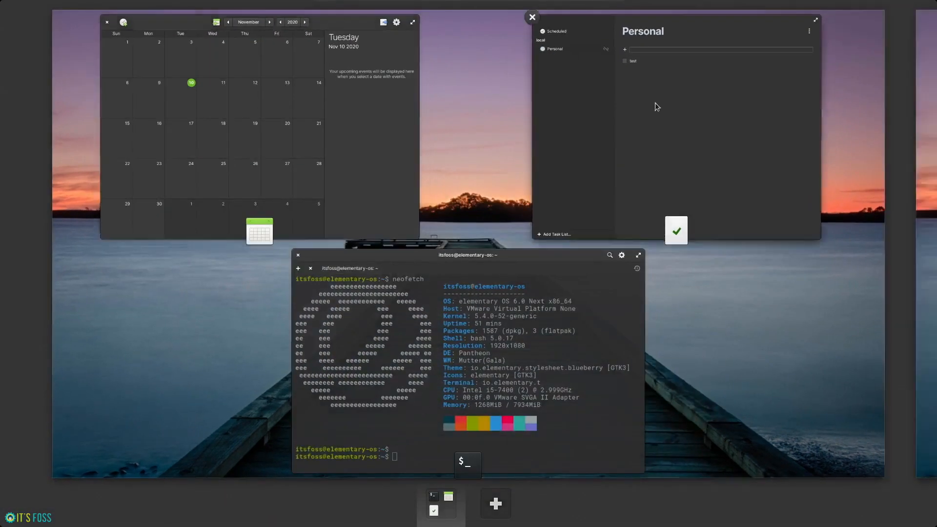
{"action": "left_click", "coordinate": [527, 512]}
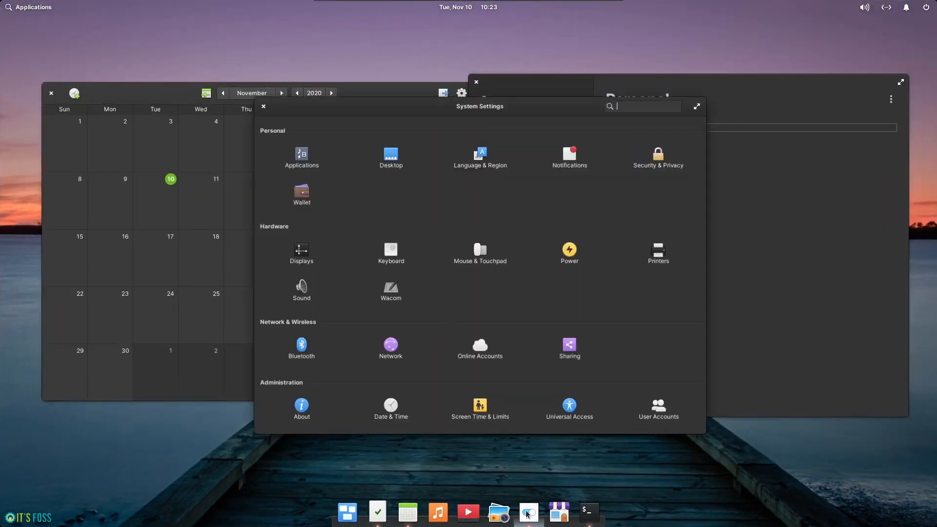